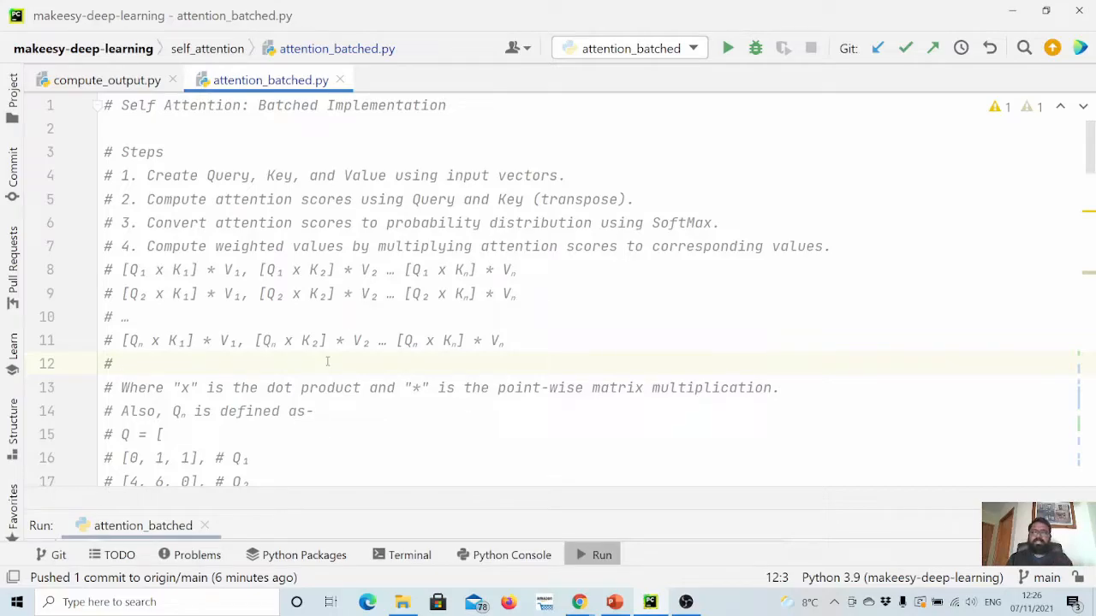
Scroll attention_batched.py past the comments, imports and __init__ to forward()'s weighted-output and print lines
{"action": "left_click", "coordinate": [122, 363]}
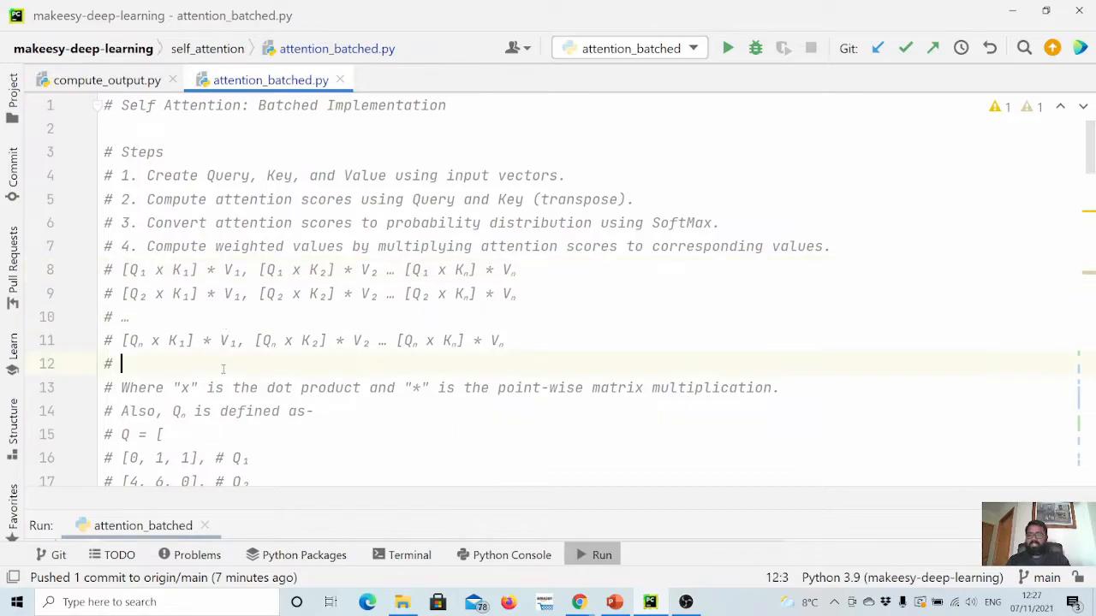
{"action": "scroll", "scroll_direction": "down", "scroll_amount": 3}
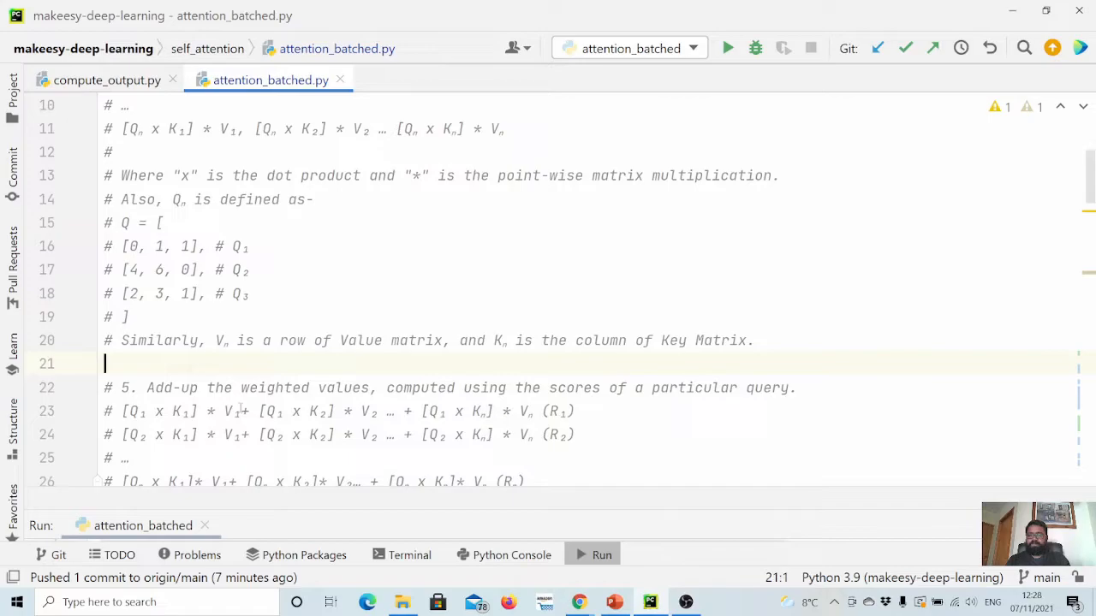
{"action": "scroll", "scroll_direction": "down", "scroll_amount": 3}
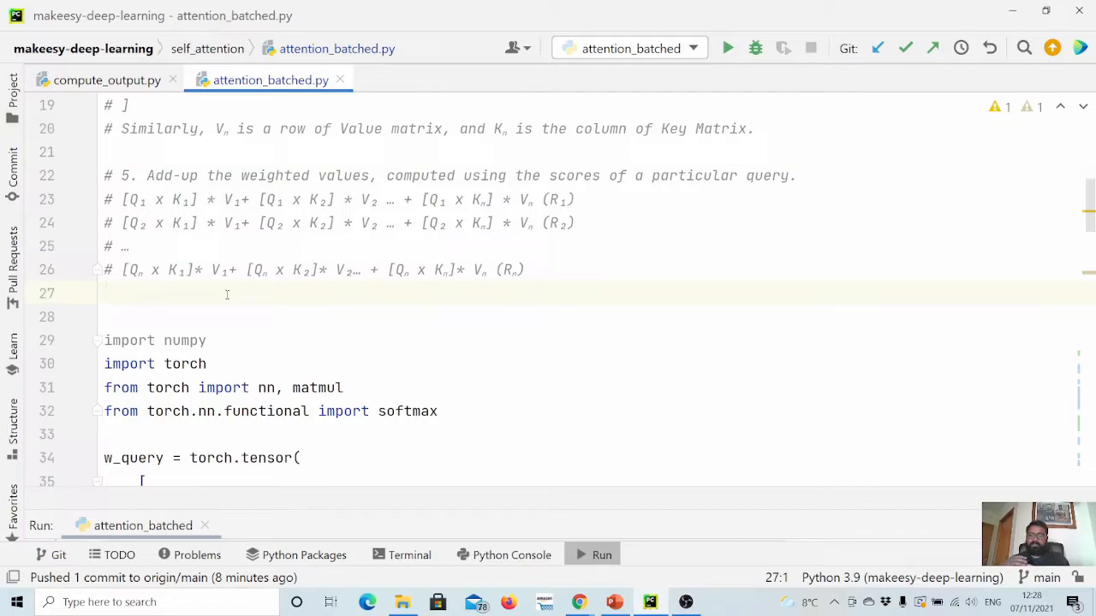
{"action": "scroll", "scroll_direction": "up", "scroll_amount": 3}
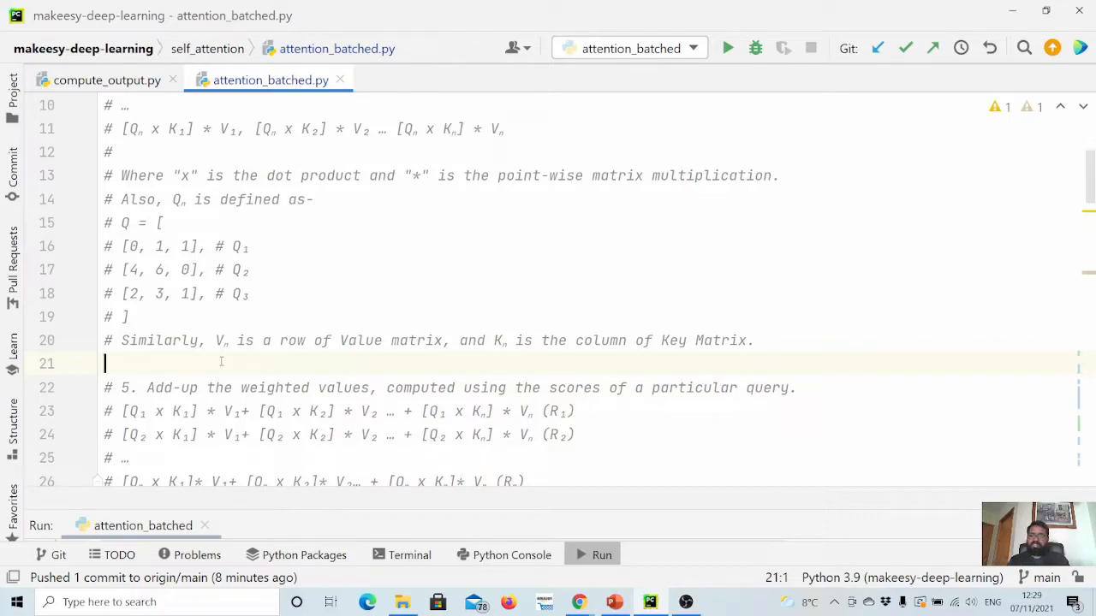
{"action": "scroll", "scroll_direction": "down", "scroll_amount": 3}
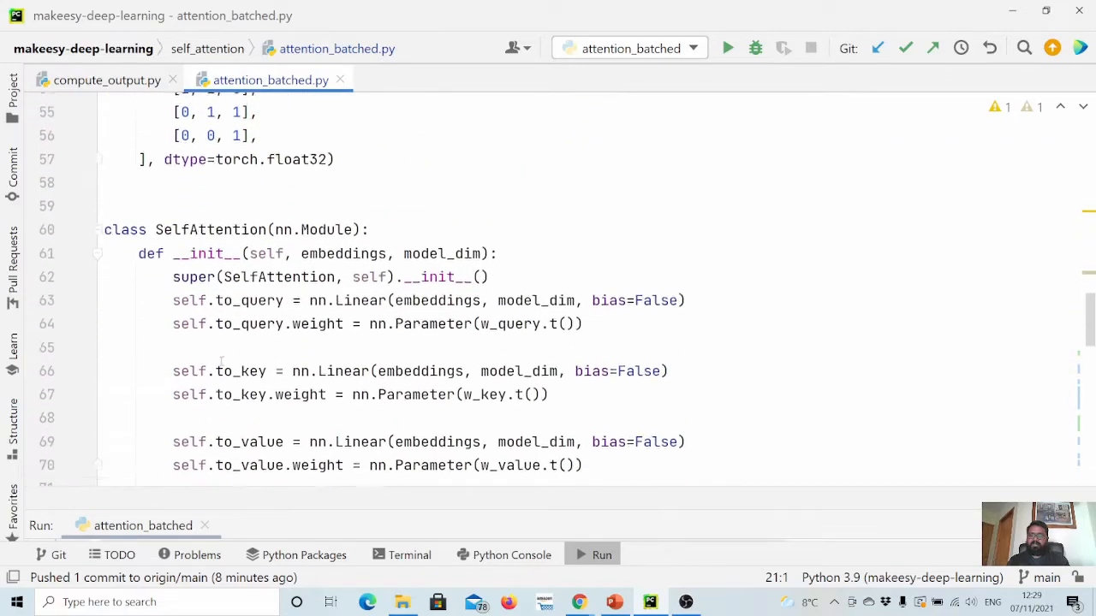
{"action": "scroll", "scroll_direction": "down", "scroll_amount": 3}
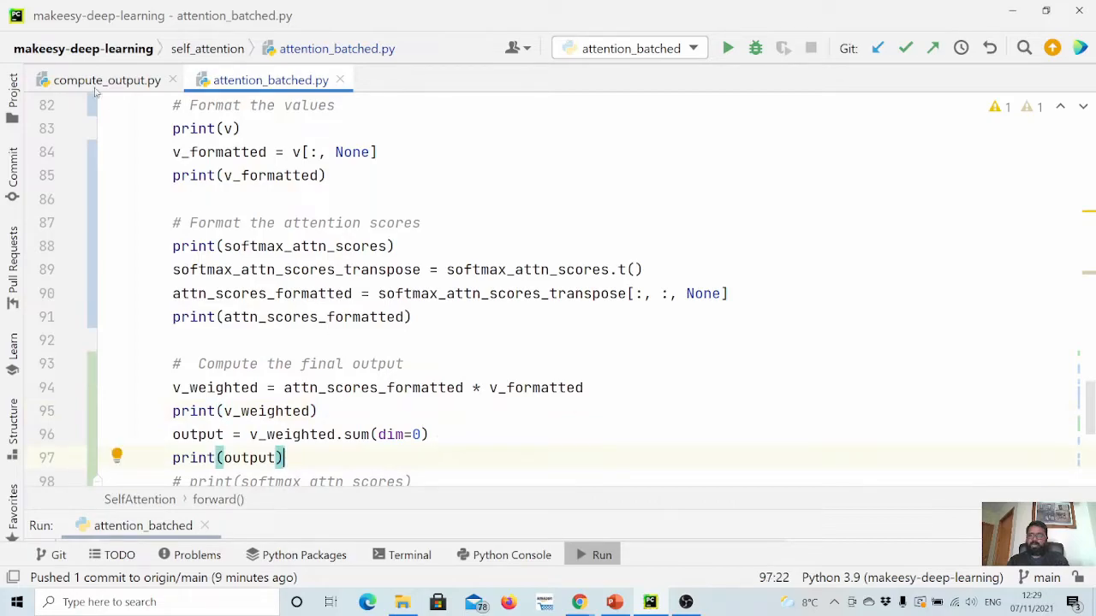
Switch to compute_output.py and walk through the example where matmul(scores, values) gives [1.9, 3.3, 3.6]
{"action": "left_click", "coordinate": [107, 80]}
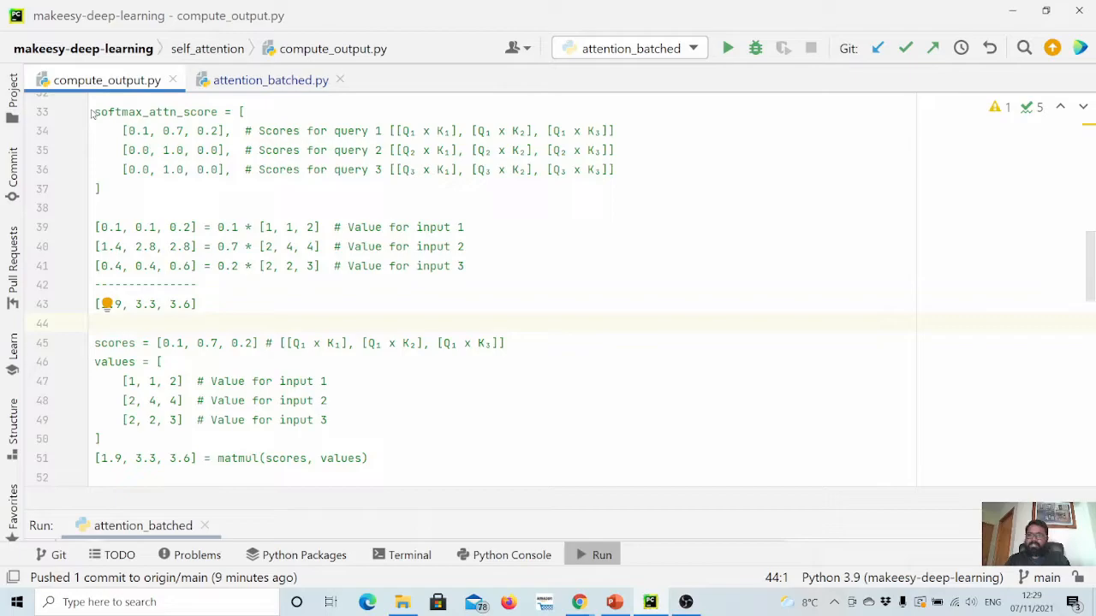
{"action": "left_click_drag", "start_coordinate": [94, 111], "coordinate": [124, 170]}
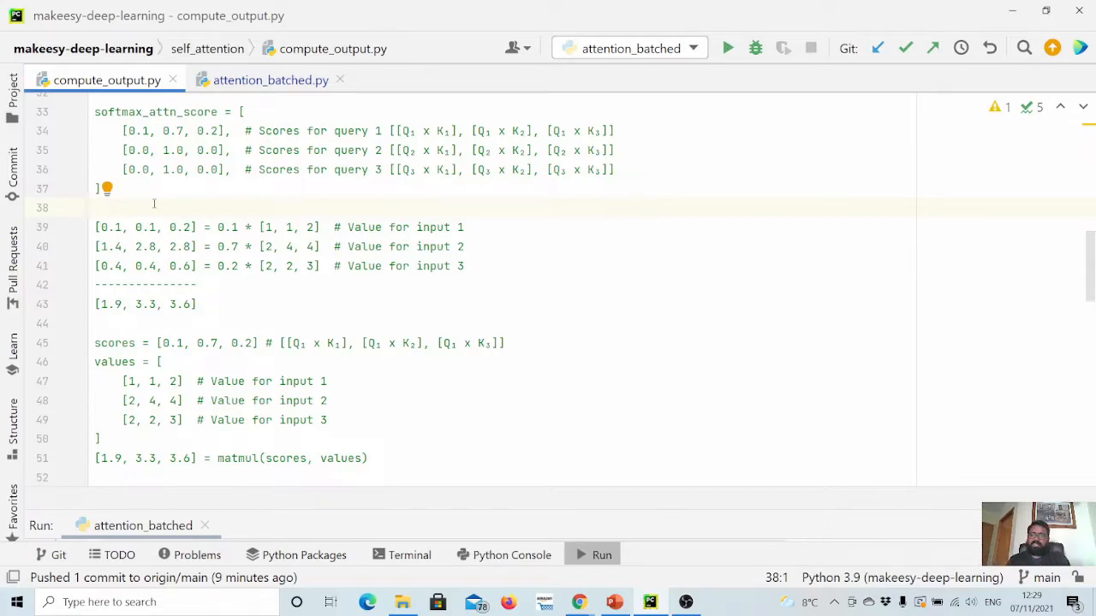
{"action": "mouse_move", "coordinate": [106, 80]}
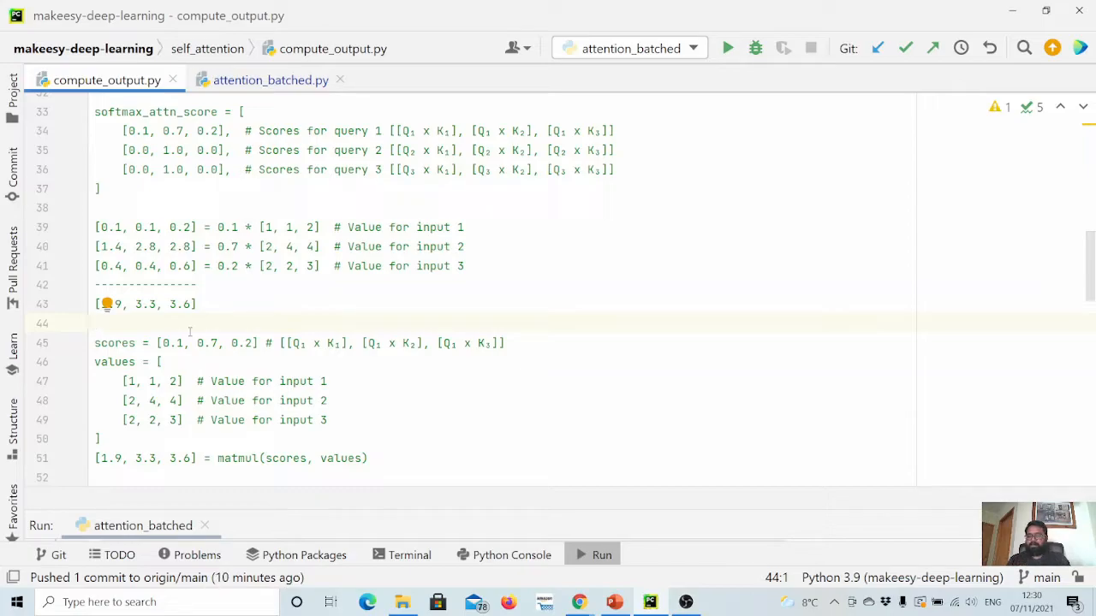
{"action": "double_click", "coordinate": [114, 342]}
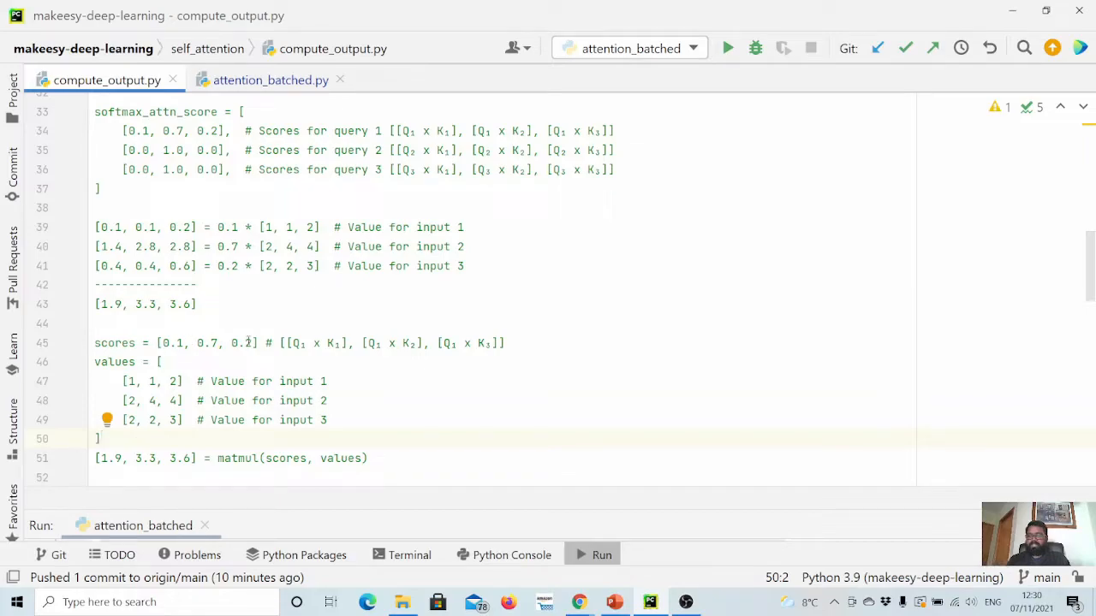
{"action": "mouse_move", "coordinate": [106, 79]}
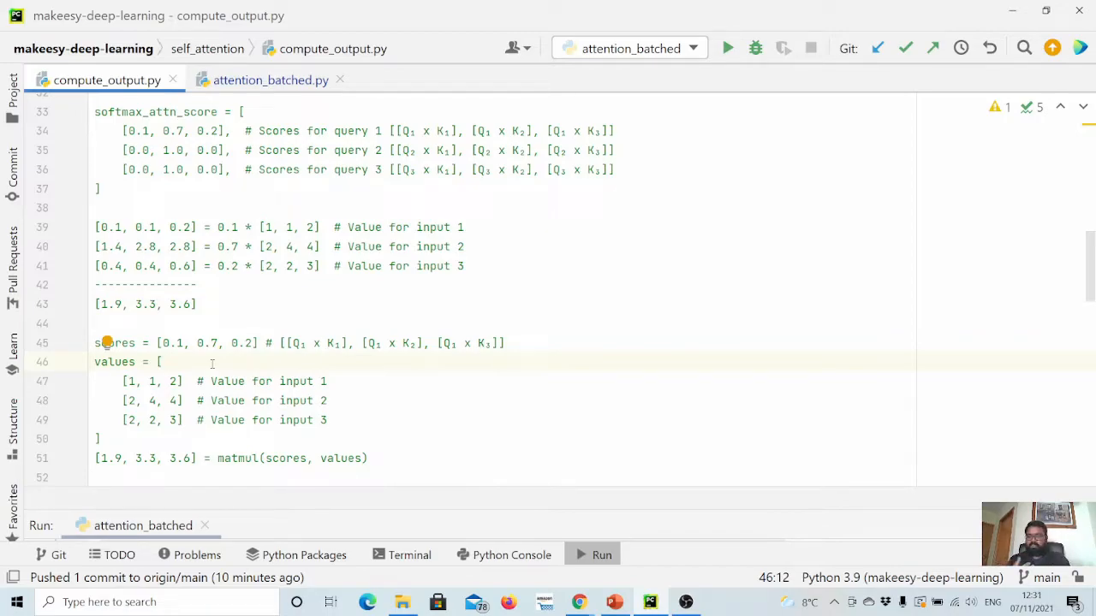
Return to attention_batched.py and uncomment the print(output) and final-output lines in forward()
{"action": "left_click", "coordinate": [269, 79]}
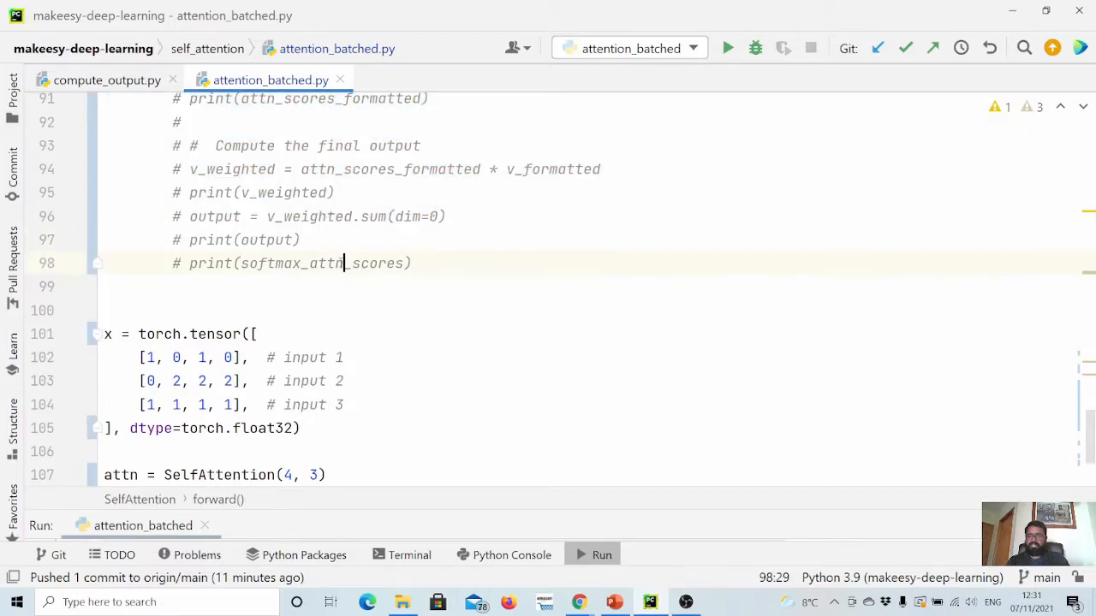
{"action": "left_click", "coordinate": [302, 240]}
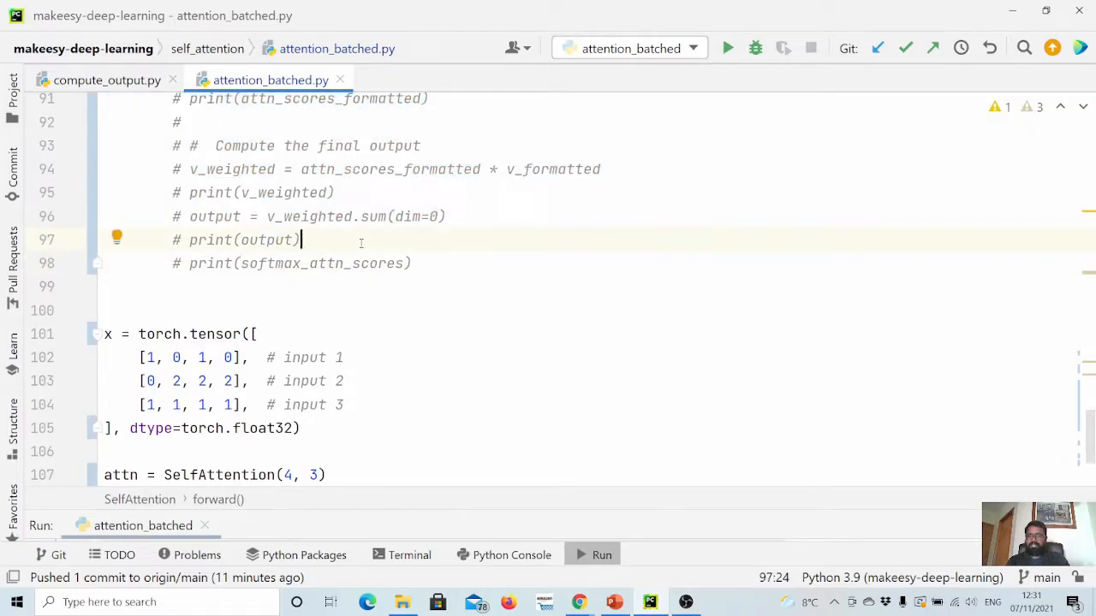
{"action": "double_click", "coordinate": [266, 239]}
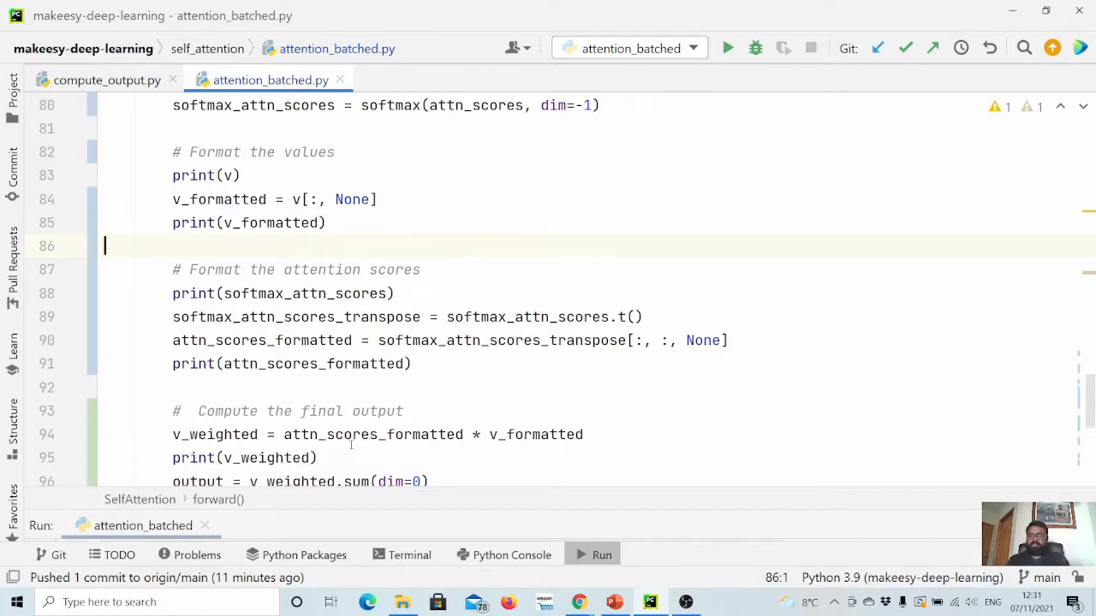
Add a print(matmul(softmax_attn_scores, v)) line after print(output) in forward()
{"action": "left_click", "coordinate": [317, 457]}
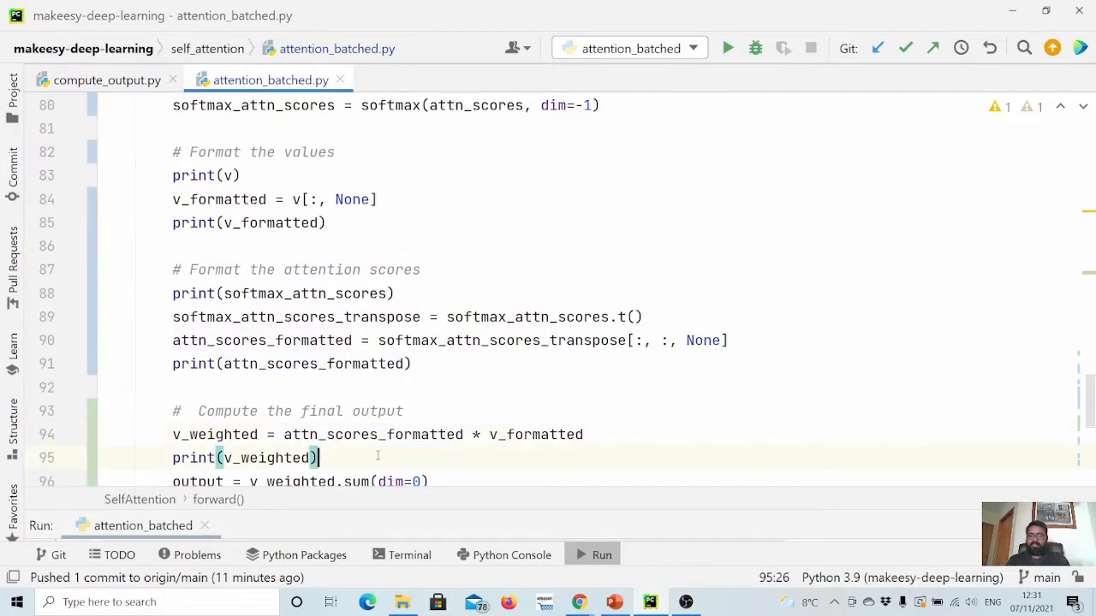
{"action": "scroll", "scroll_direction": "down", "scroll_amount": 3}
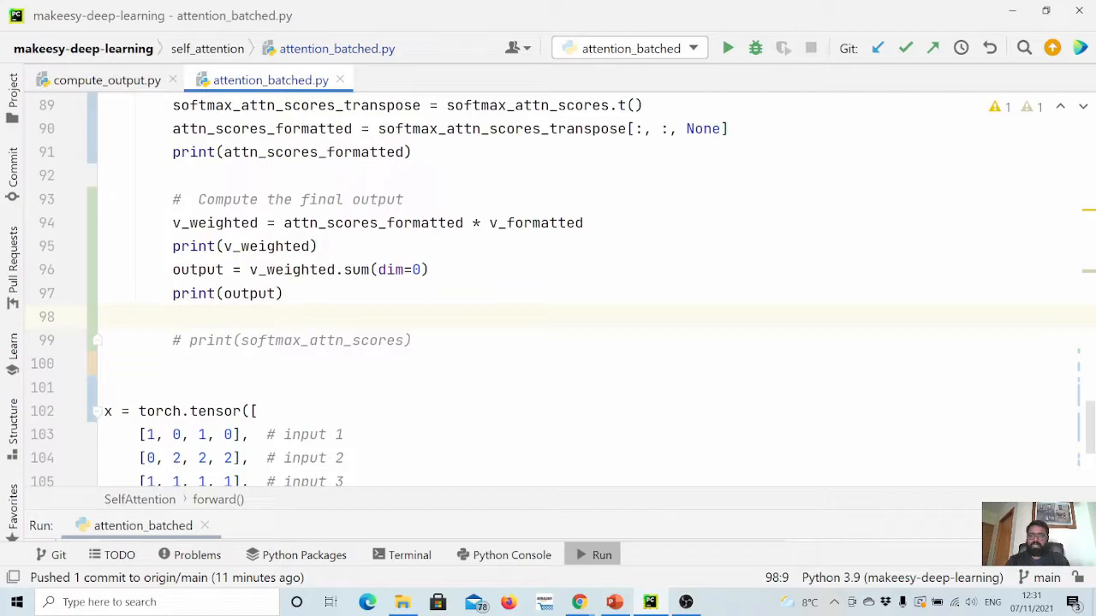
{"action": "type", "text": "prin"}
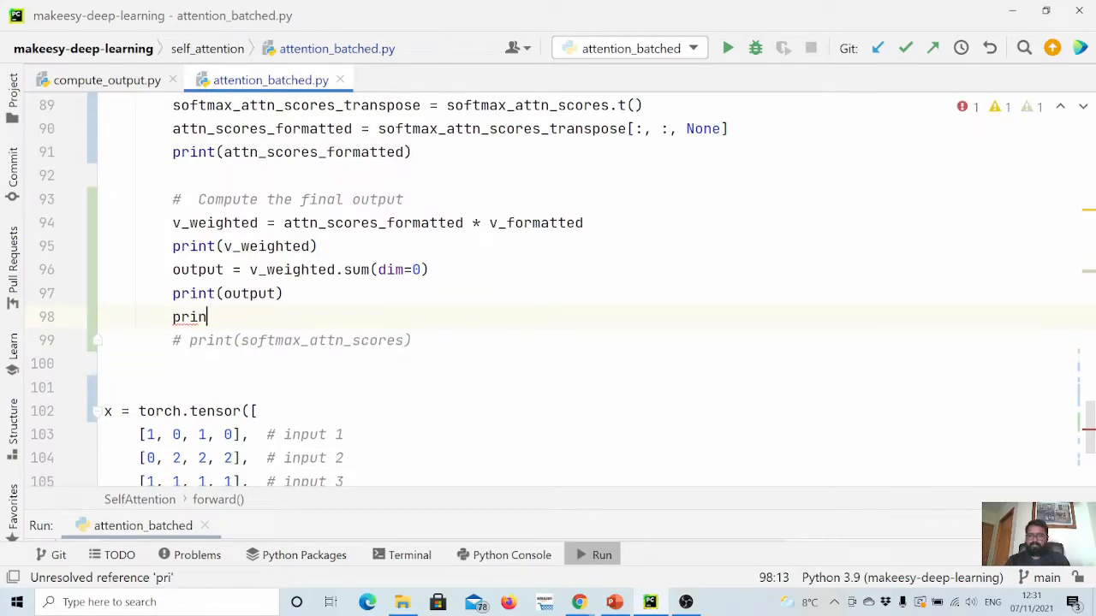
{"action": "type", "text": "t()"}
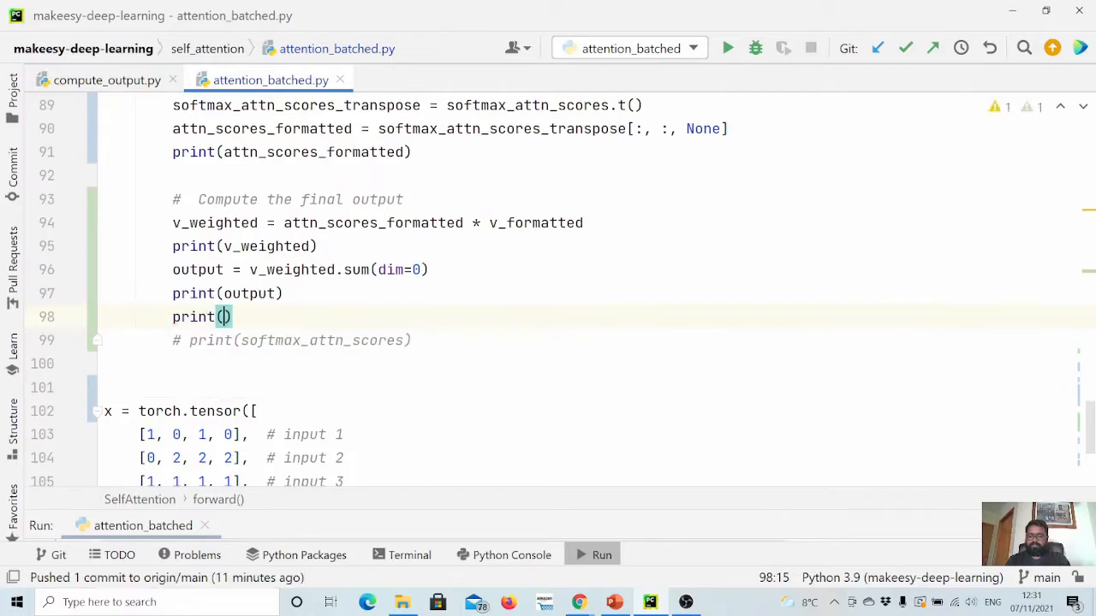
{"action": "type", "text": "mat"}
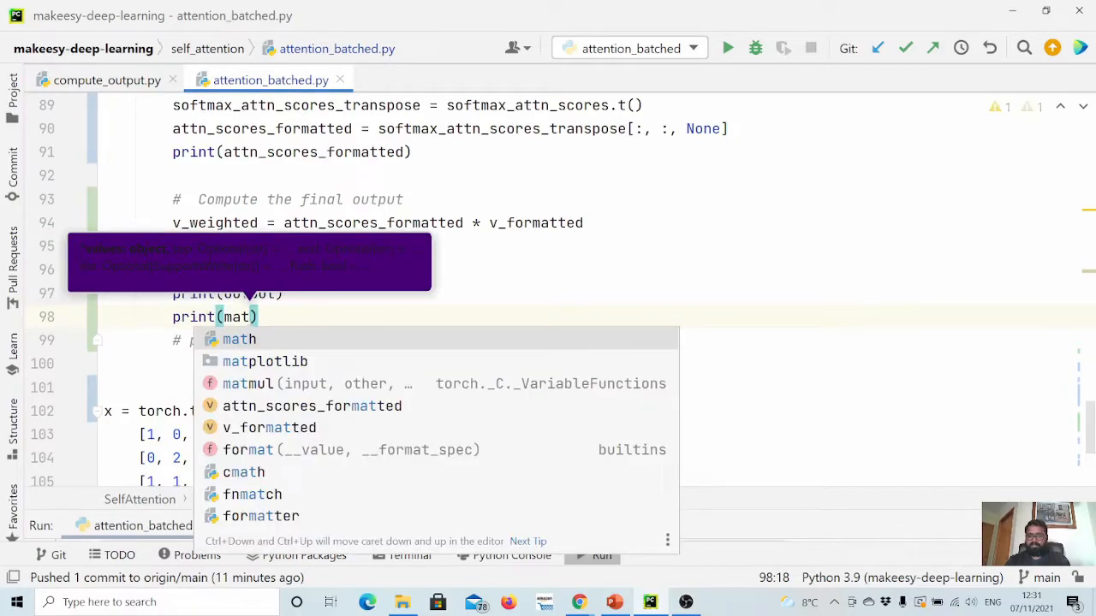
{"action": "left_click", "coordinate": [247, 383]}
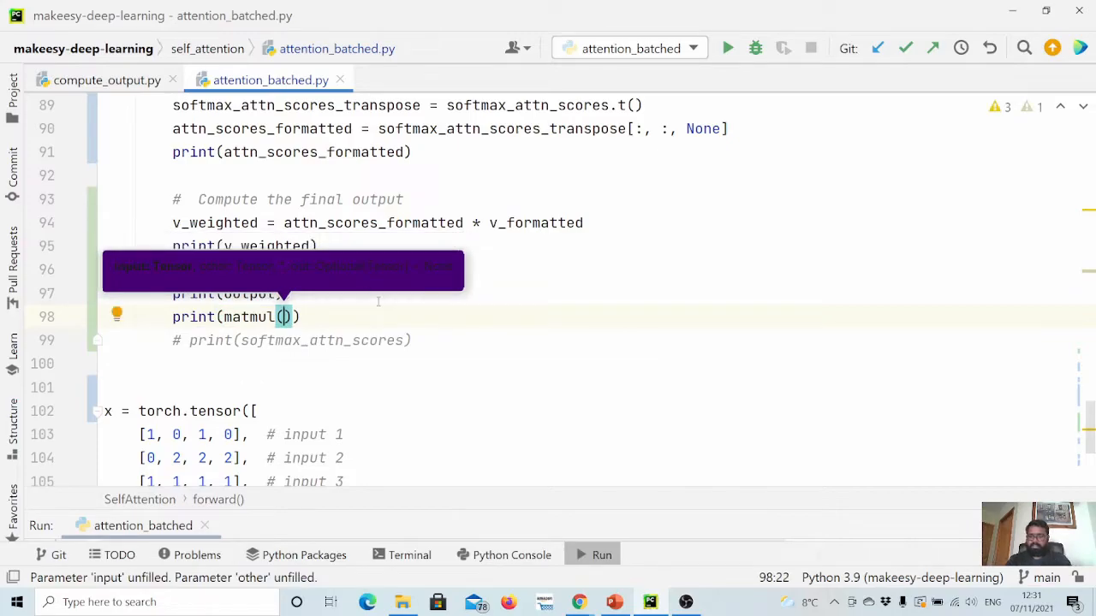
{"action": "type", "text": "softmax_attn_scores, v"}
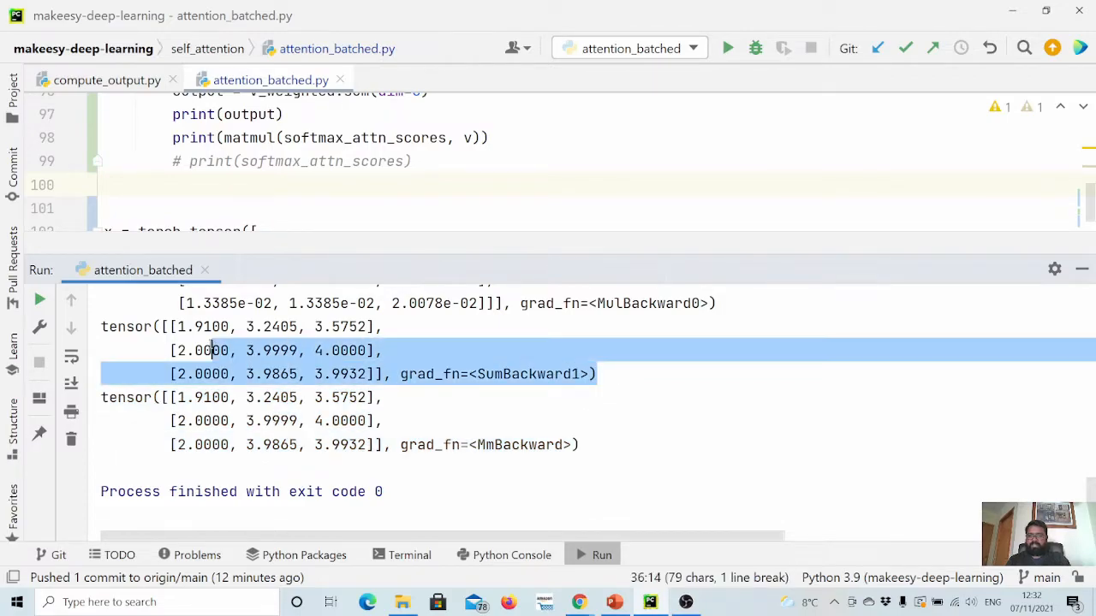
{"action": "mouse_move", "coordinate": [71, 328]}
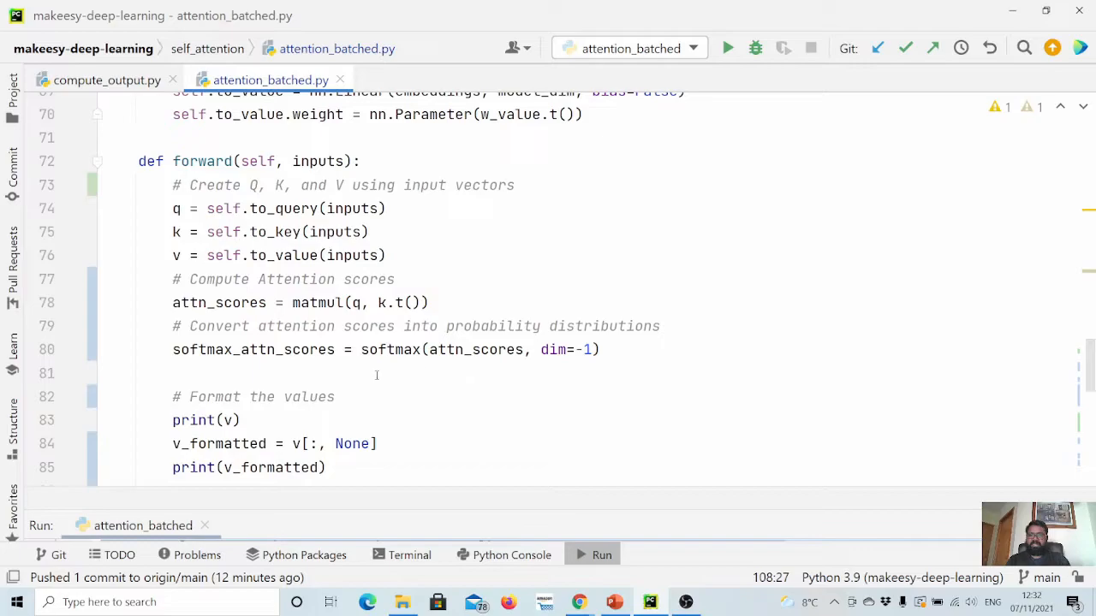
Duplicate the three input rows of x into a second batch block, moving dtype=torch.float32 to its own line
{"action": "scroll", "scroll_direction": "down", "scroll_amount": 3}
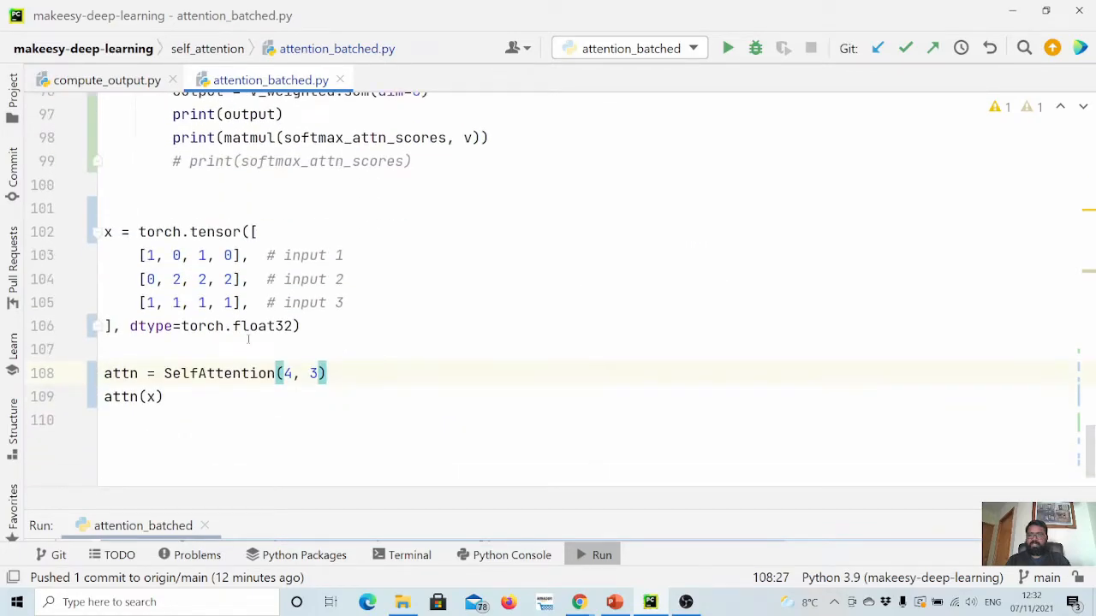
{"action": "left_click", "coordinate": [233, 373]}
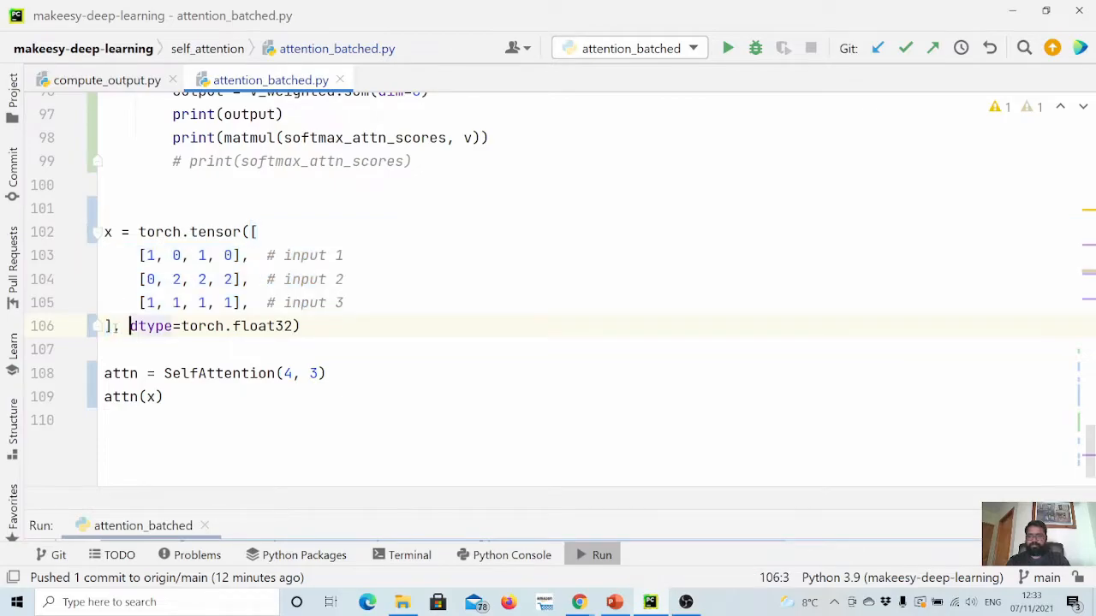
{"action": "key", "text": "enter"}
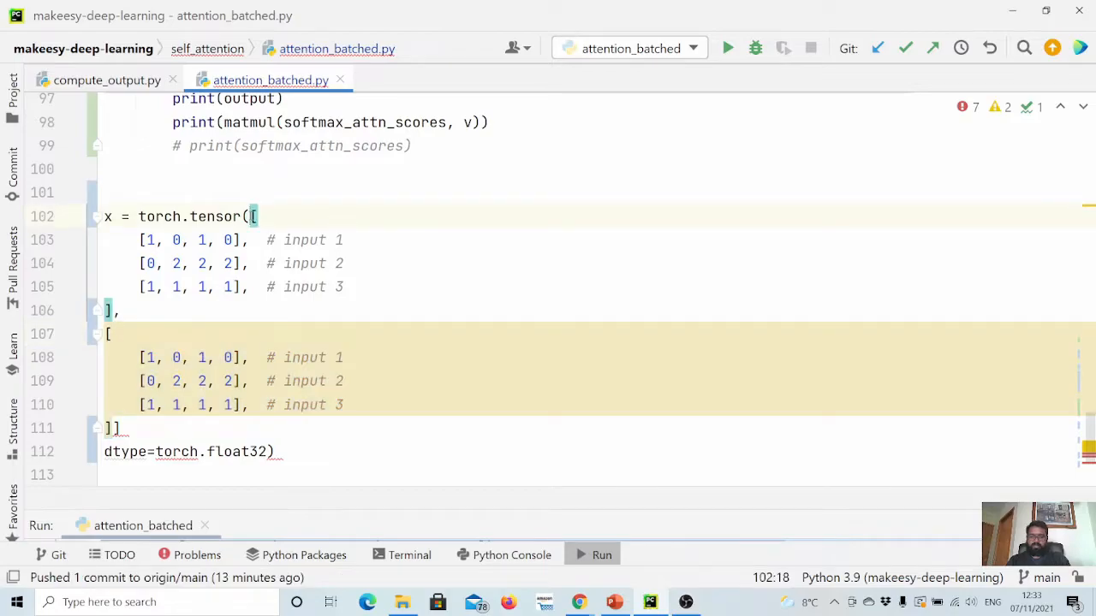
{"action": "type", "text": "["}
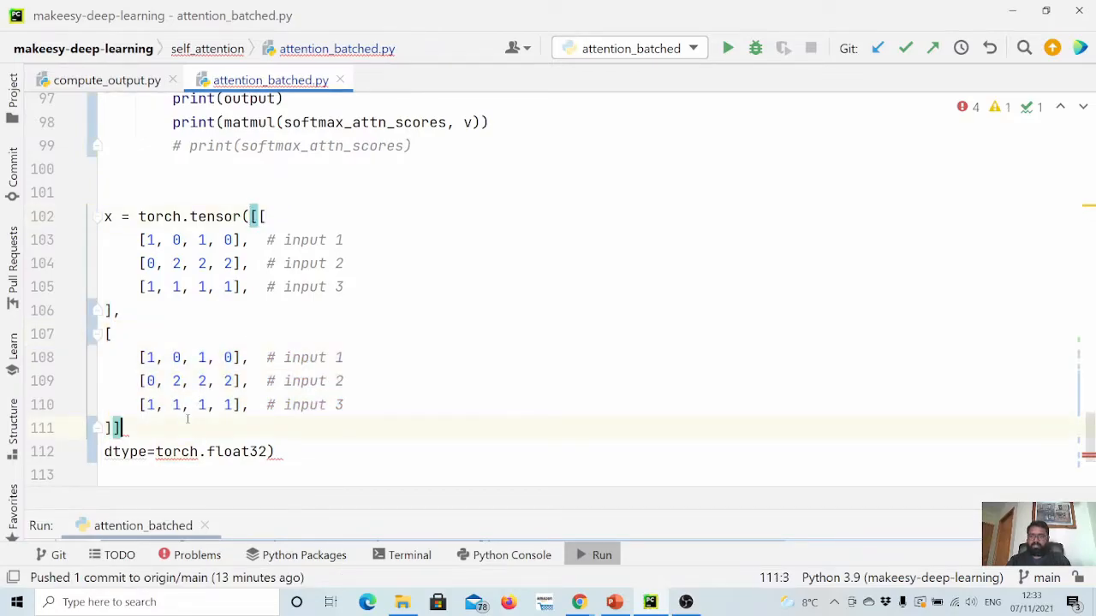
{"action": "type", "text": ","}
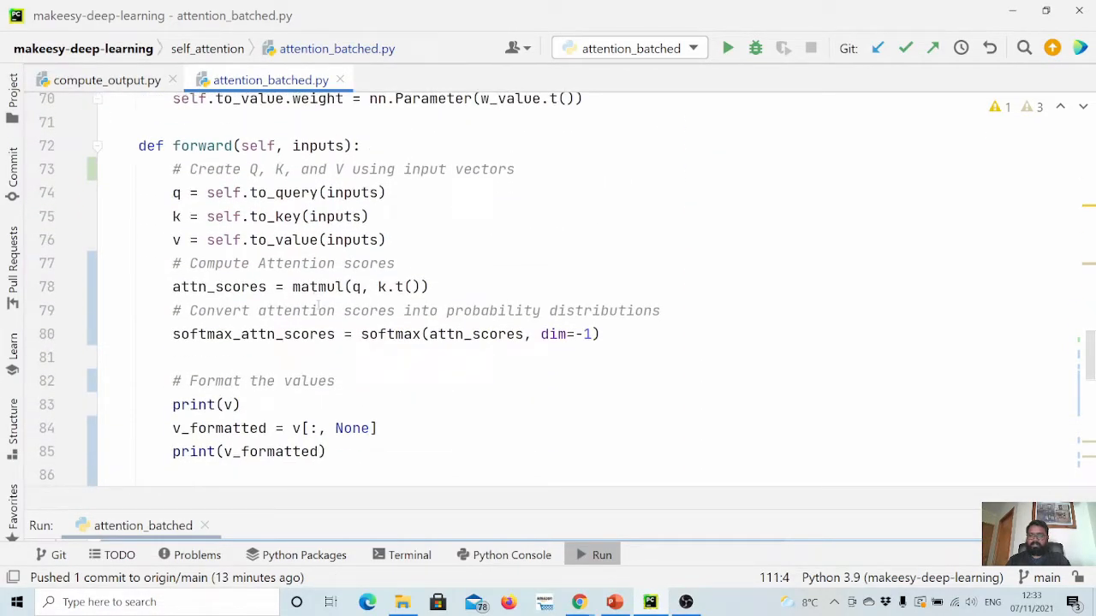
Comment out forward()'s step-by-step value formatting and manual output lines with Ctrl+/
{"action": "scroll", "scroll_direction": "down", "scroll_amount": 3}
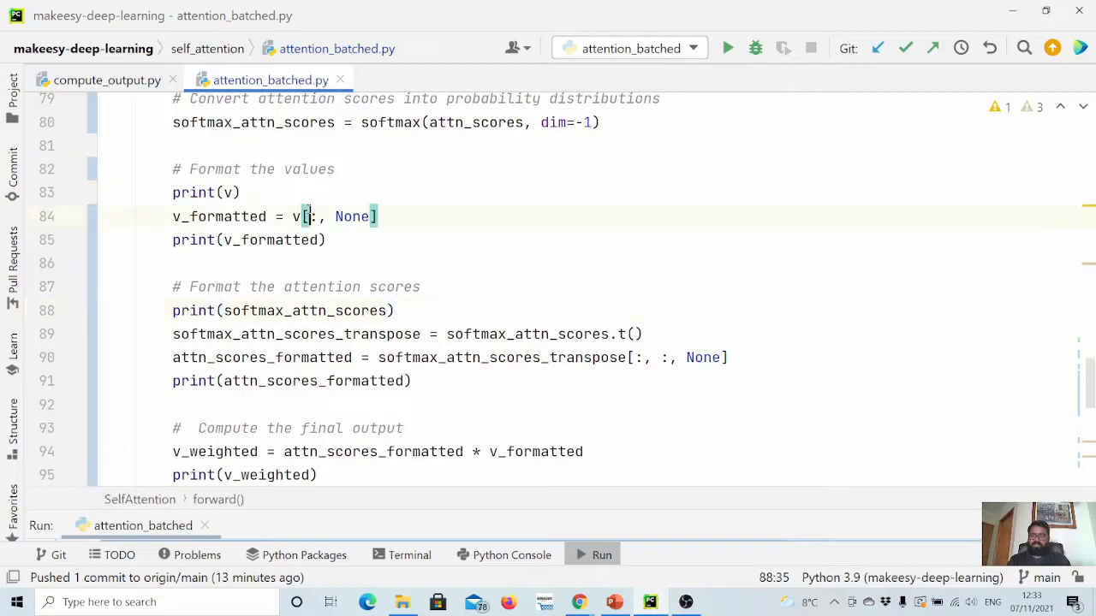
{"action": "key", "text": "ctrl+/"}
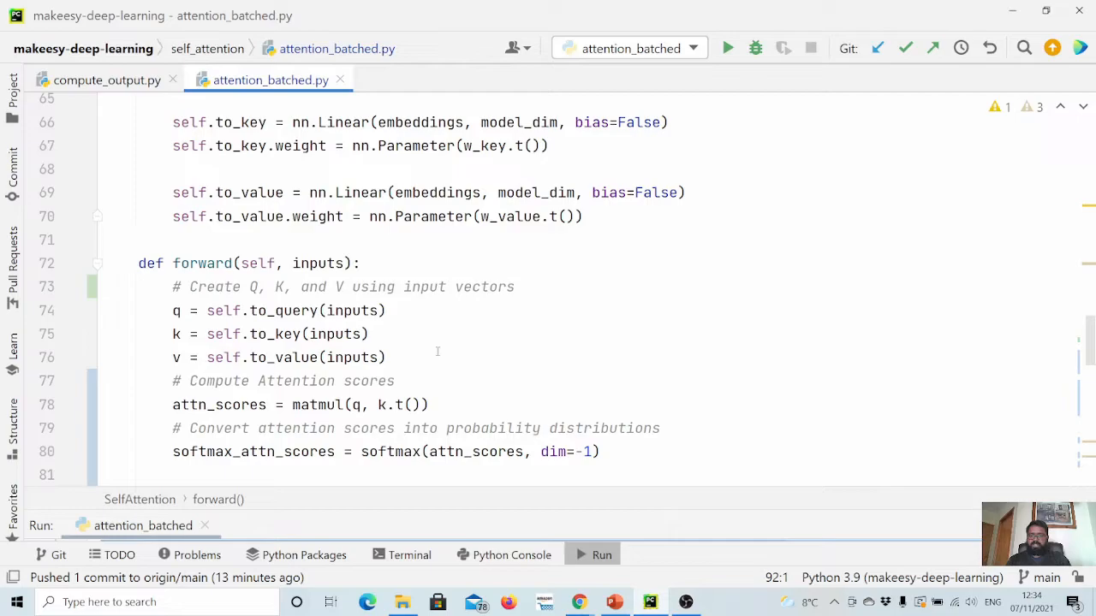
Replace k.t() with k.transpose(-1, -2) in the attention scores line
{"action": "left_click", "coordinate": [409, 404]}
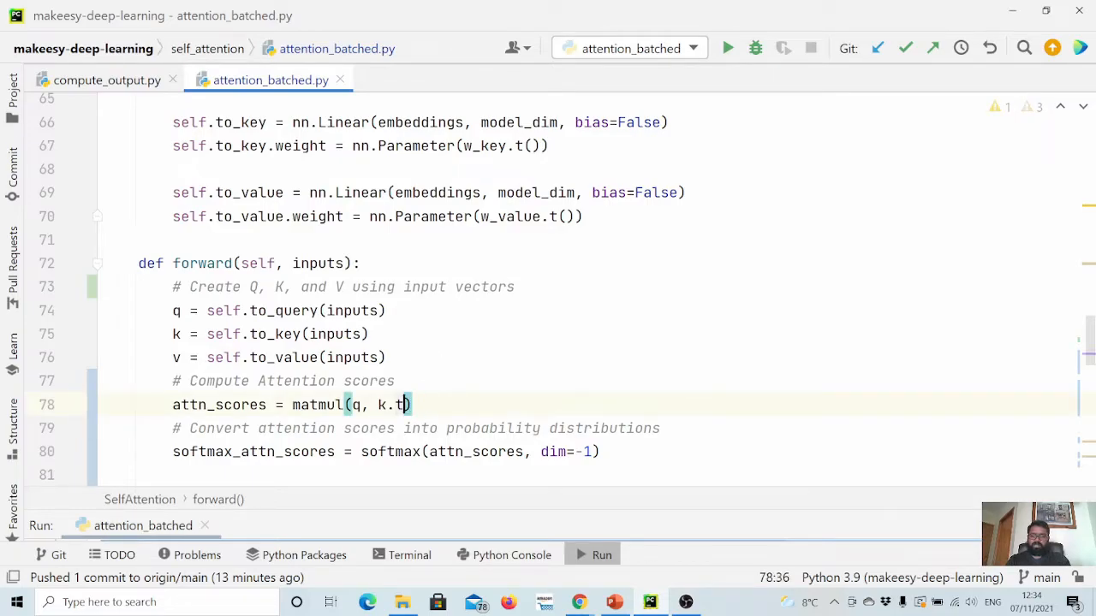
{"action": "type", "text": "ranspose"}
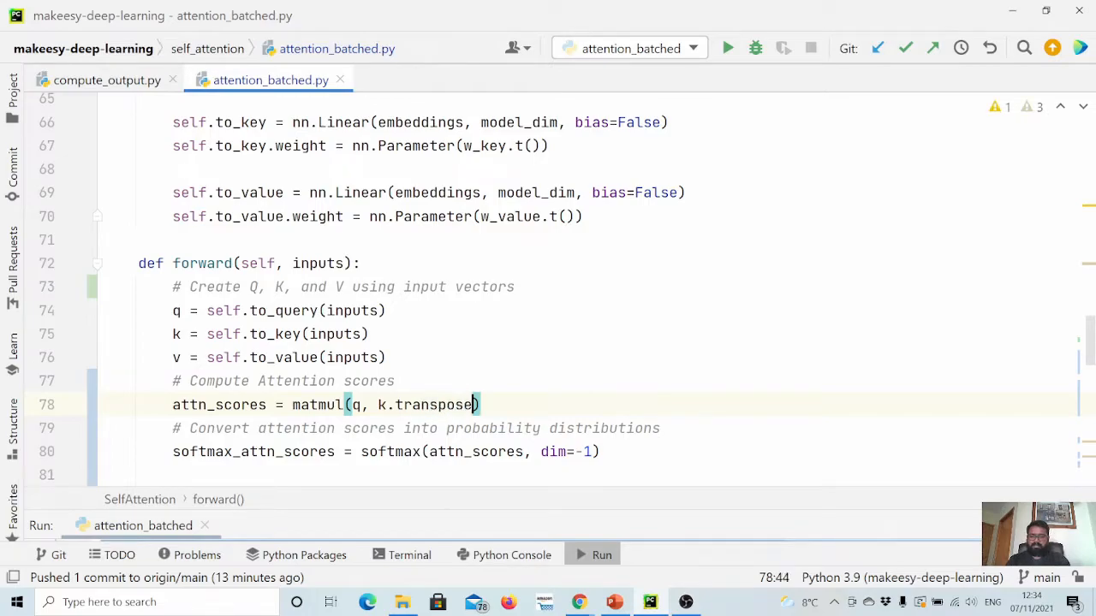
{"action": "type", "text": "()"}
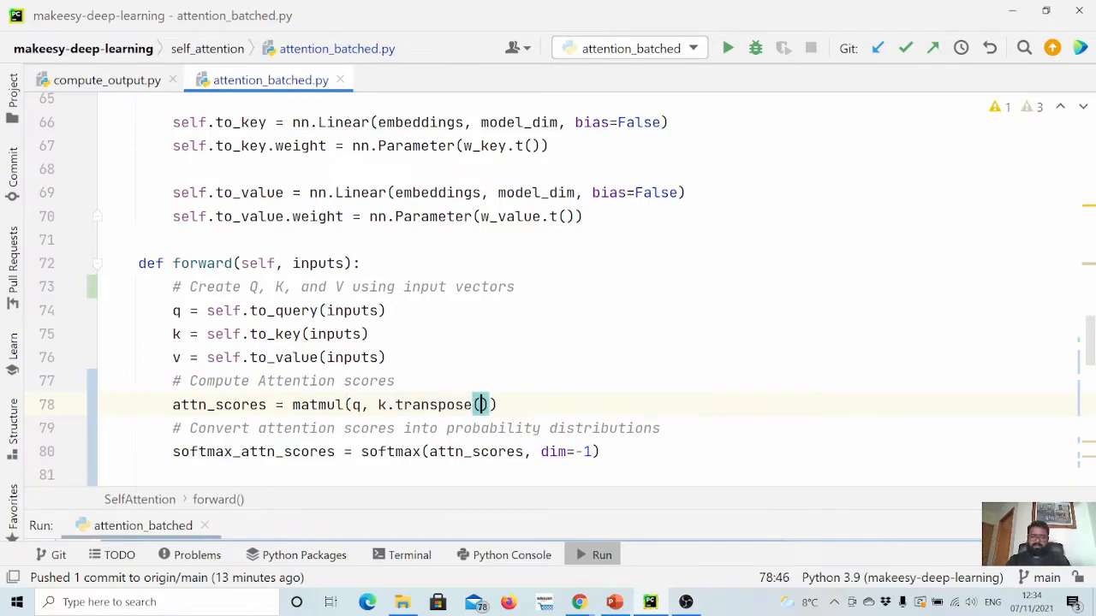
{"action": "type", "text": "-1"}
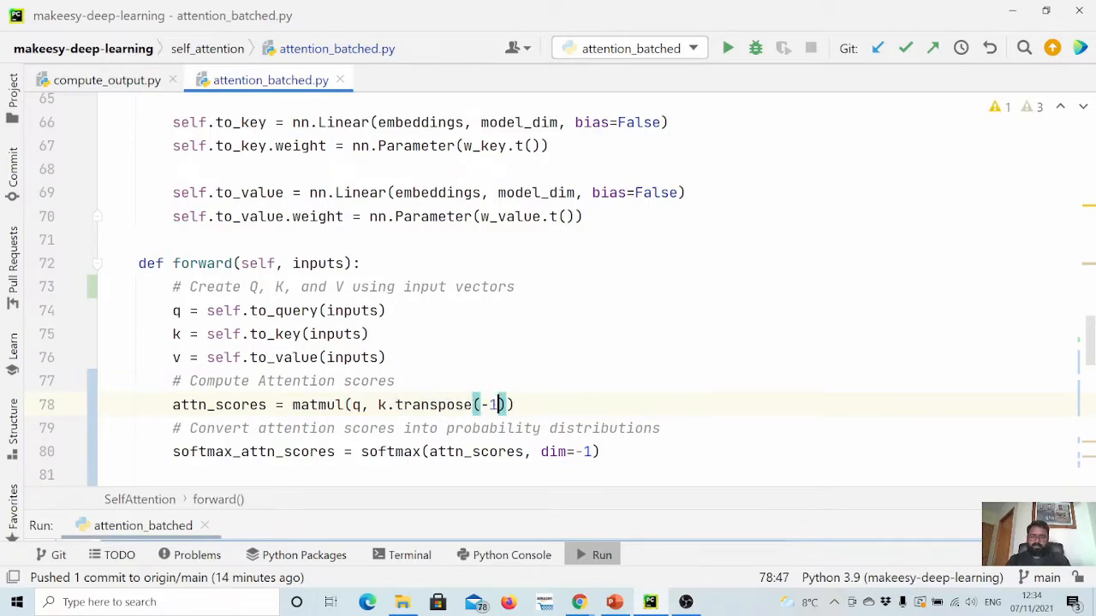
{"action": "type", "text": ", -2"}
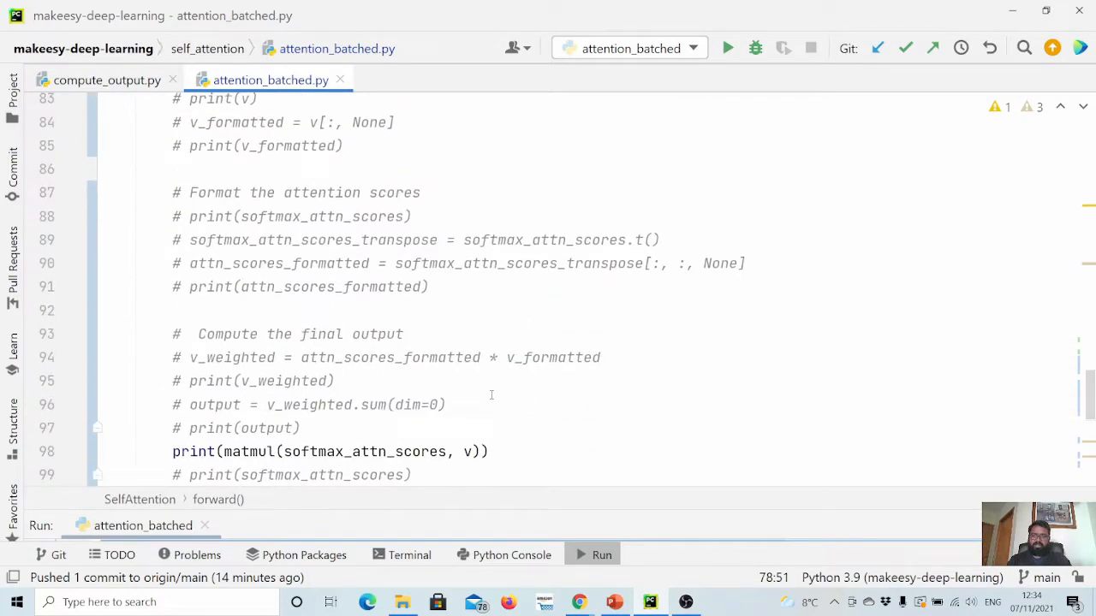
{"action": "scroll", "scroll_direction": "down", "scroll_amount": 3}
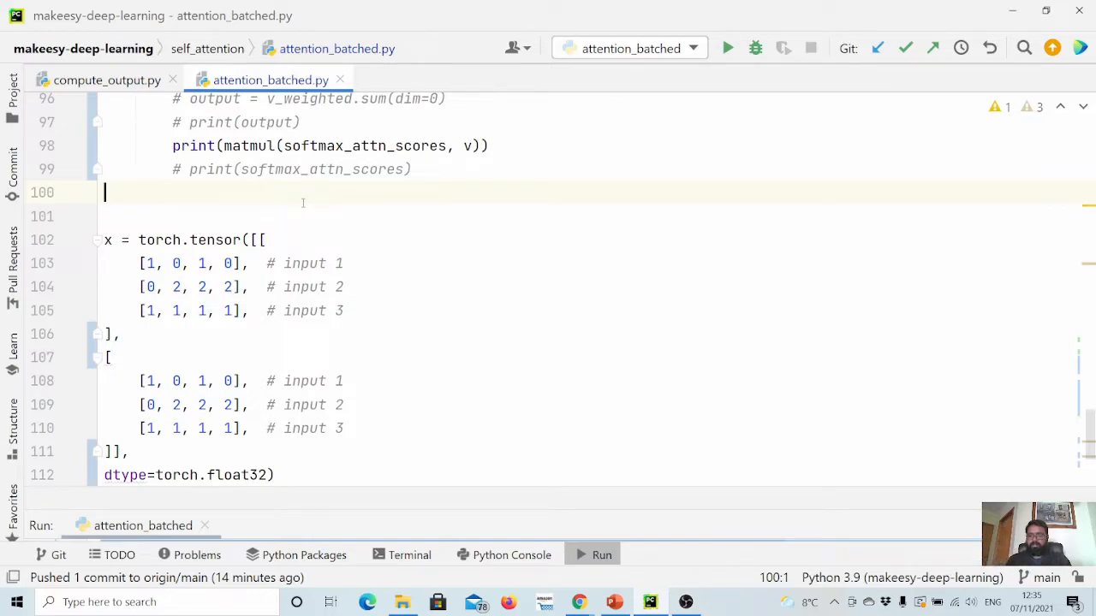
{"action": "mouse_move", "coordinate": [126, 273]}
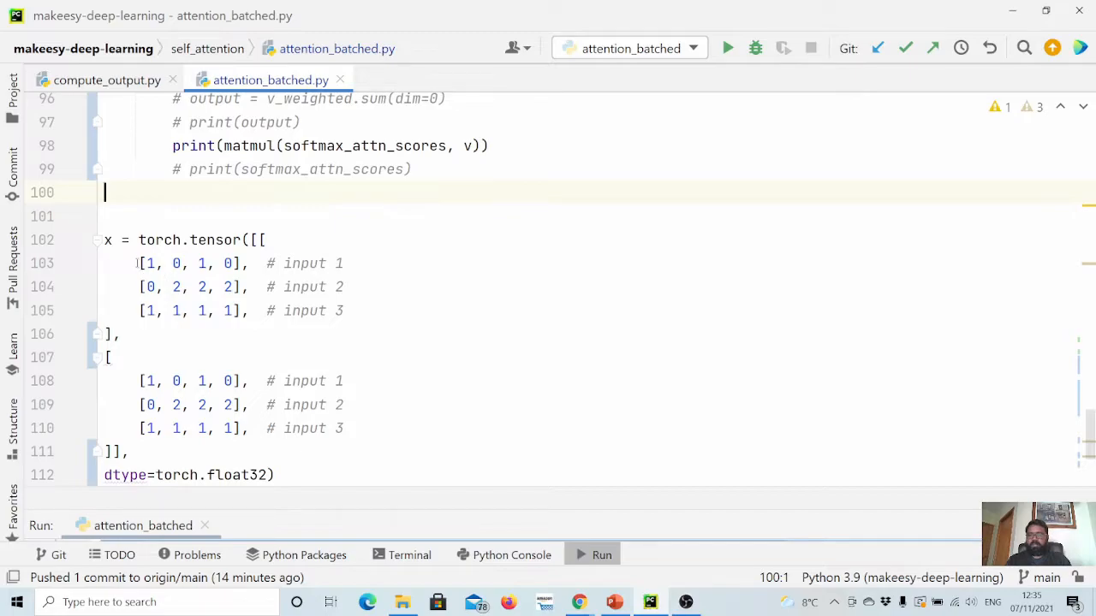
Paste the previous output tensor below attn(x) at the end of the file as a commented block
{"action": "left_click_drag", "start_coordinate": [265, 239], "coordinate": [120, 334]}
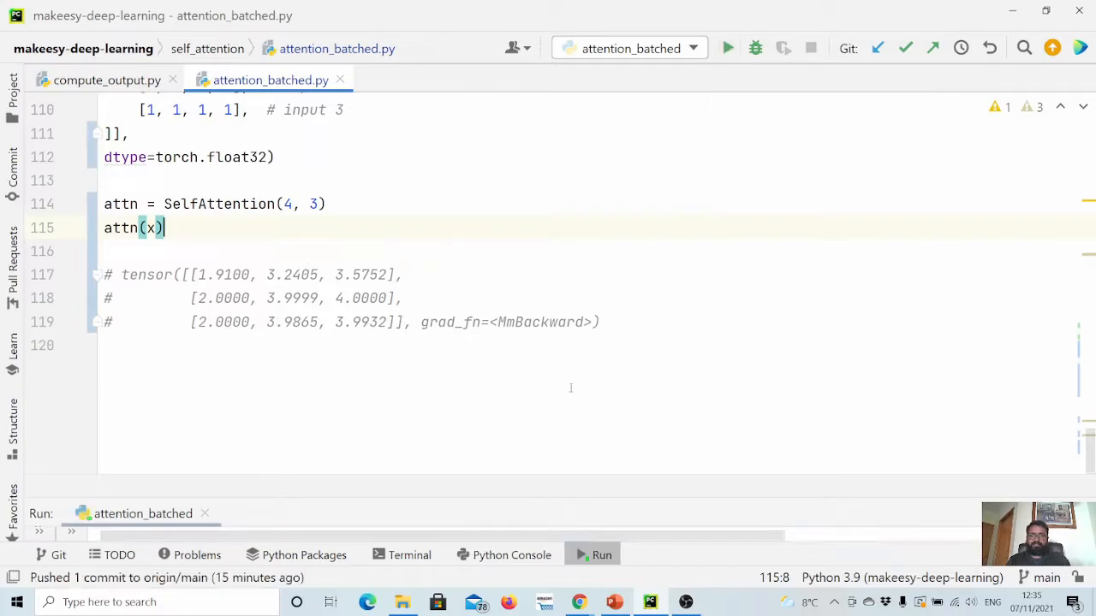
Run attention_batched.py and check the batched output tensor and exit code 0
{"action": "left_click", "coordinate": [602, 554]}
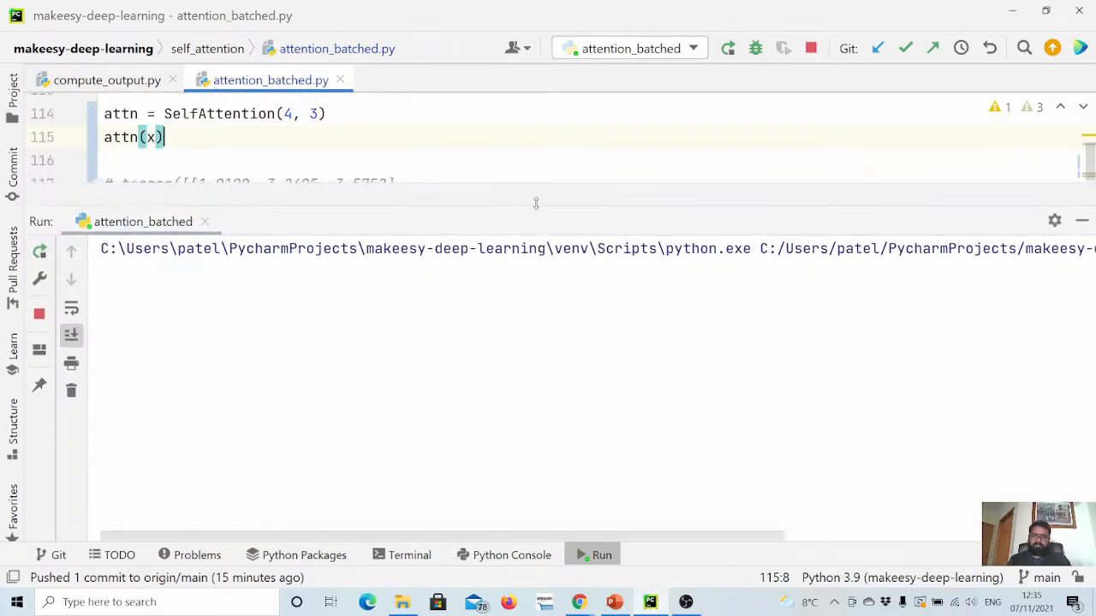
{"action": "left_click", "coordinate": [602, 555]}
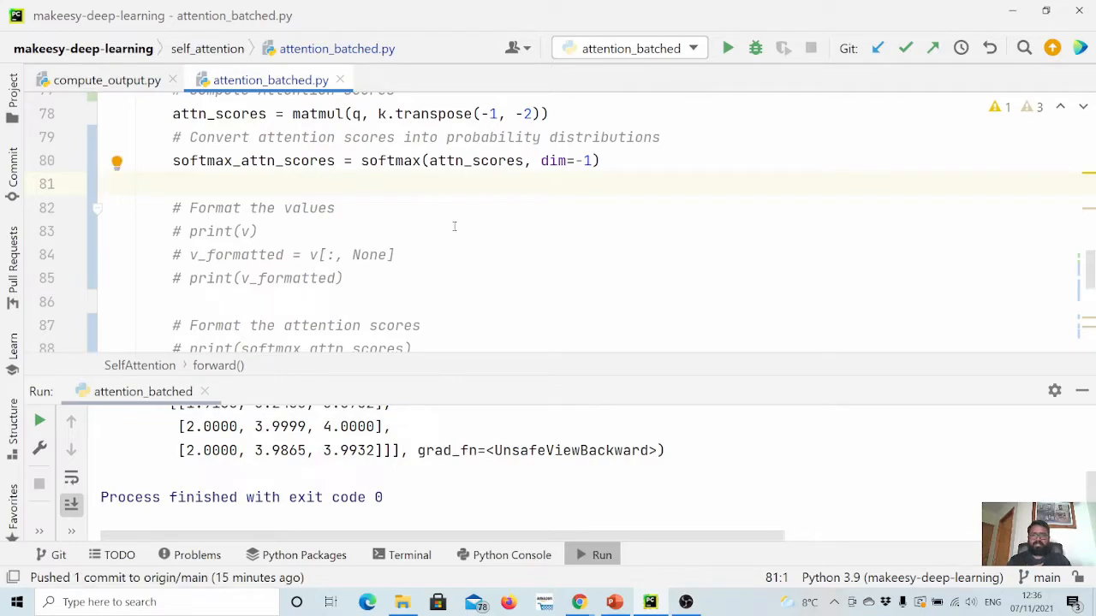
{"action": "left_click", "coordinate": [104, 183]}
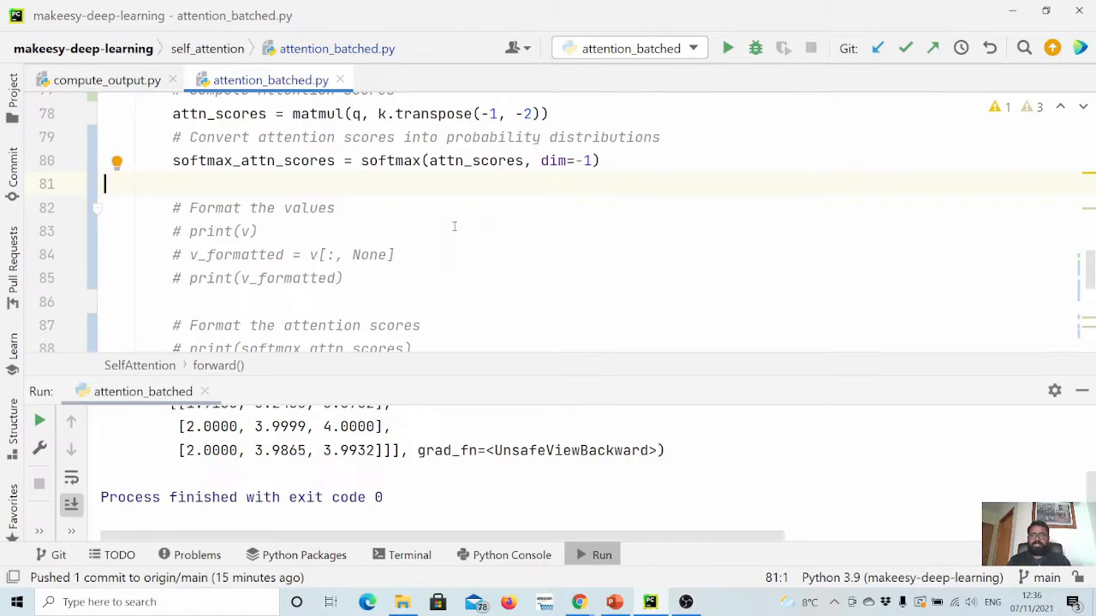